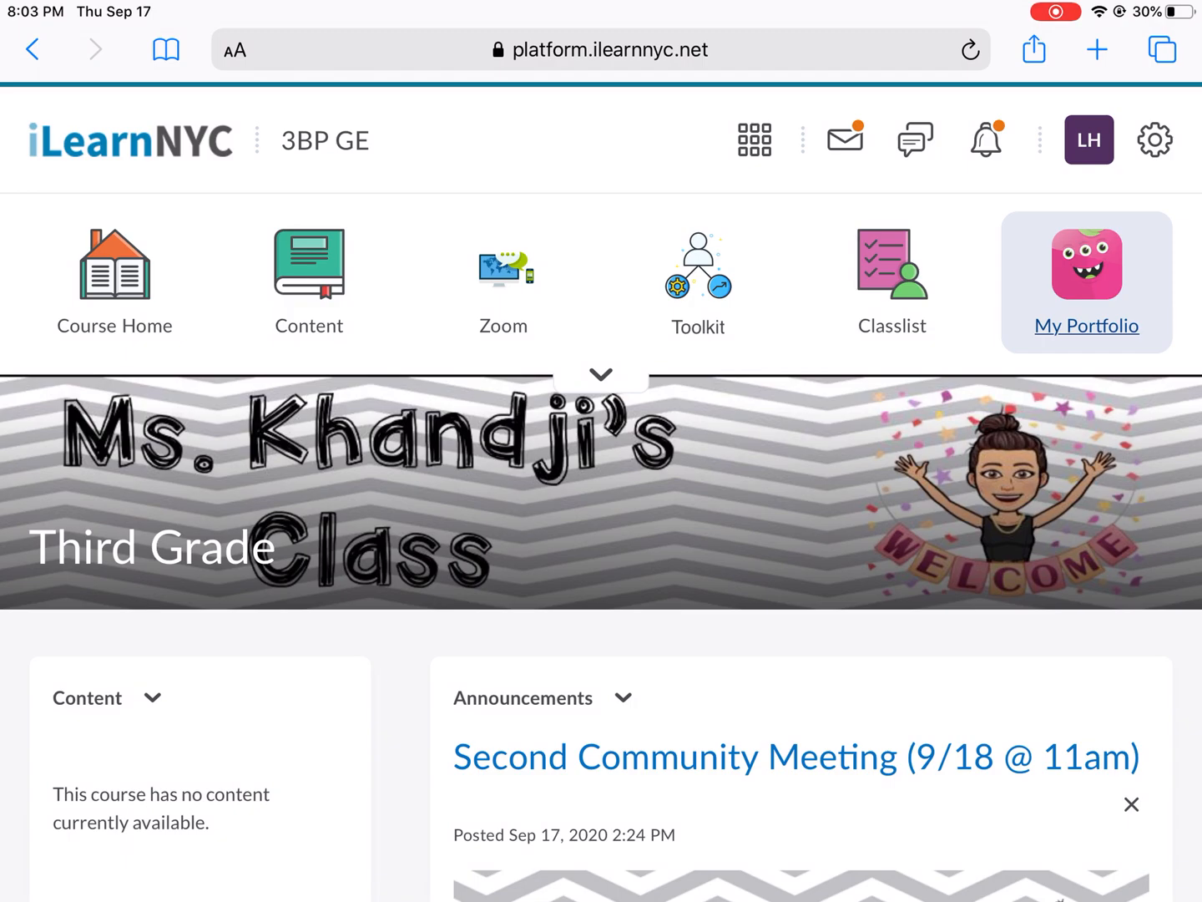
- Open the Photo Activity!! assignment from the course's Activity Feed
{"action": "scroll", "scroll_direction": "down", "scroll_amount": 3}
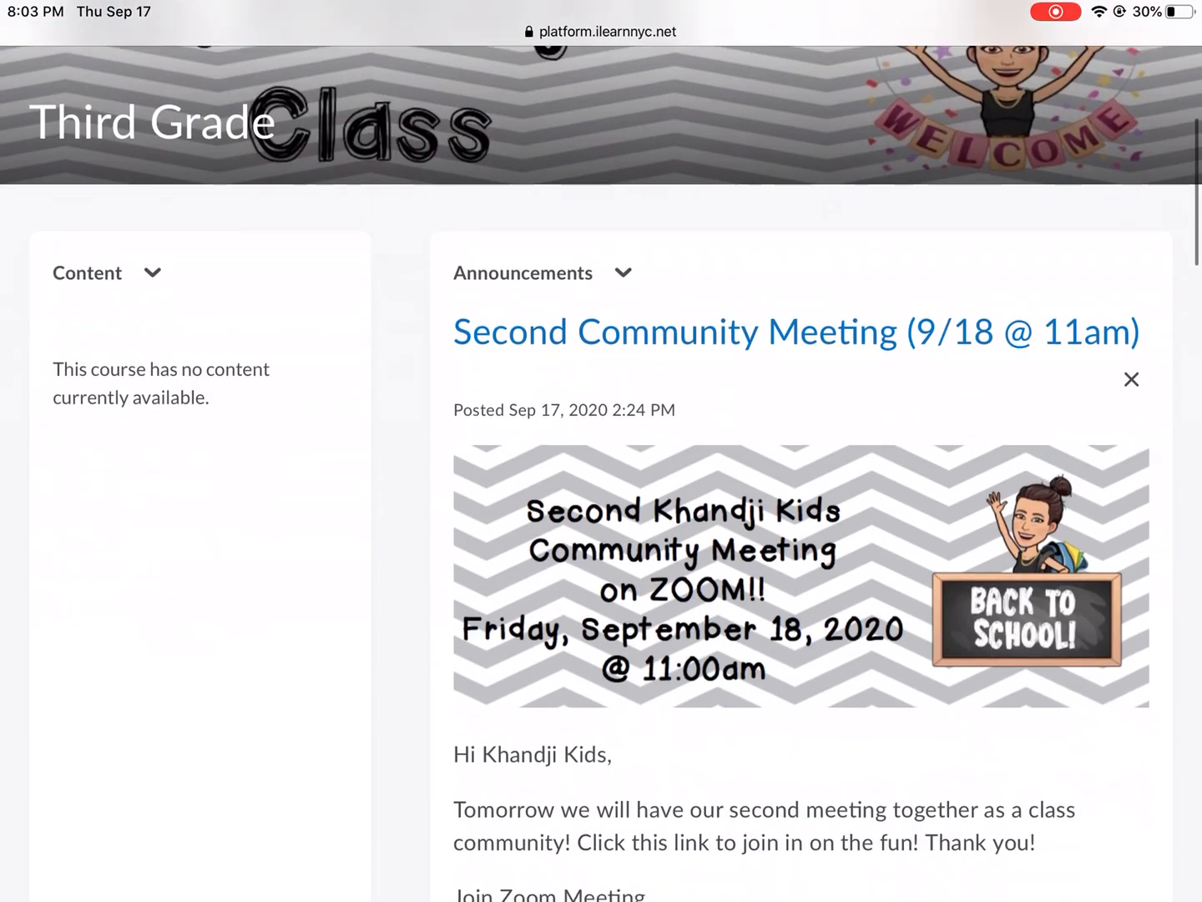
{"action": "scroll", "scroll_direction": "down", "scroll_amount": 3}
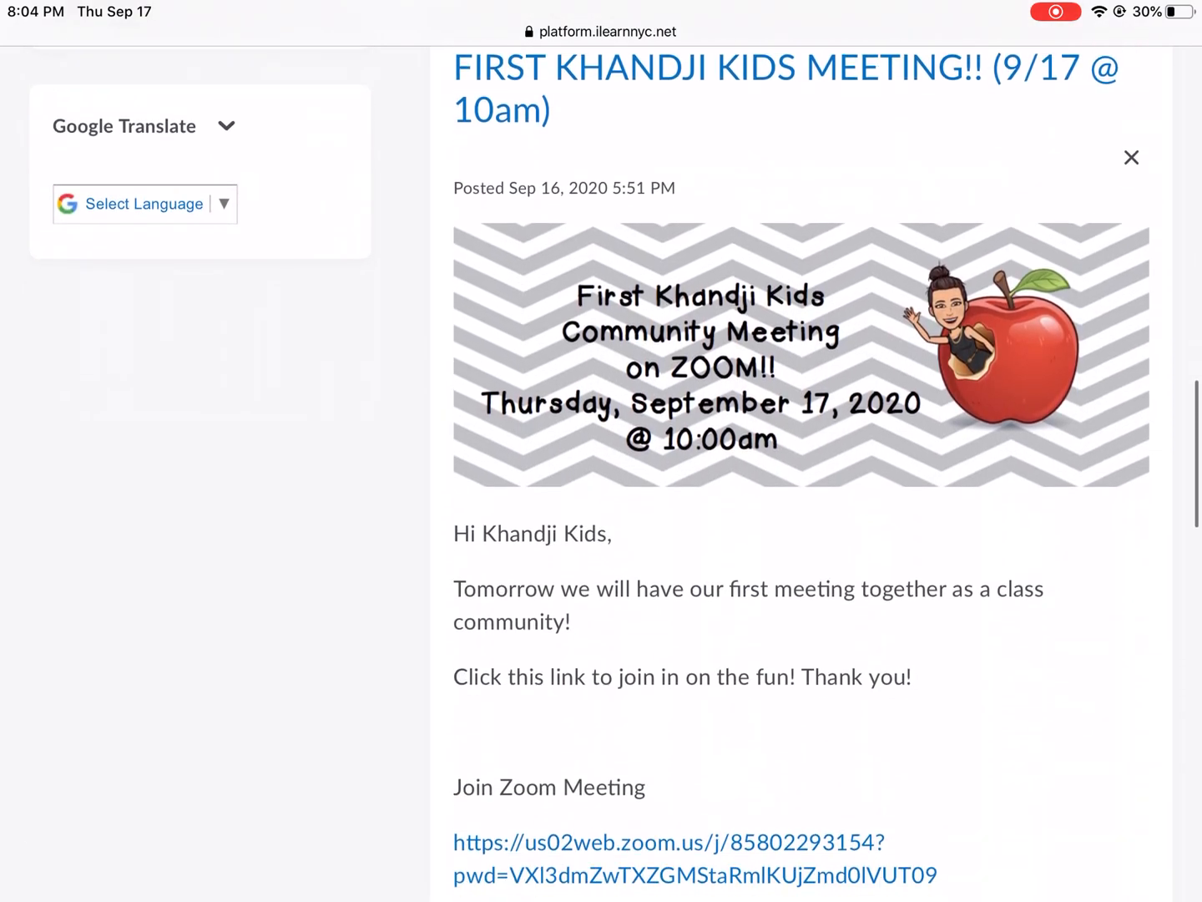
{"action": "scroll", "scroll_direction": "down", "scroll_amount": 3}
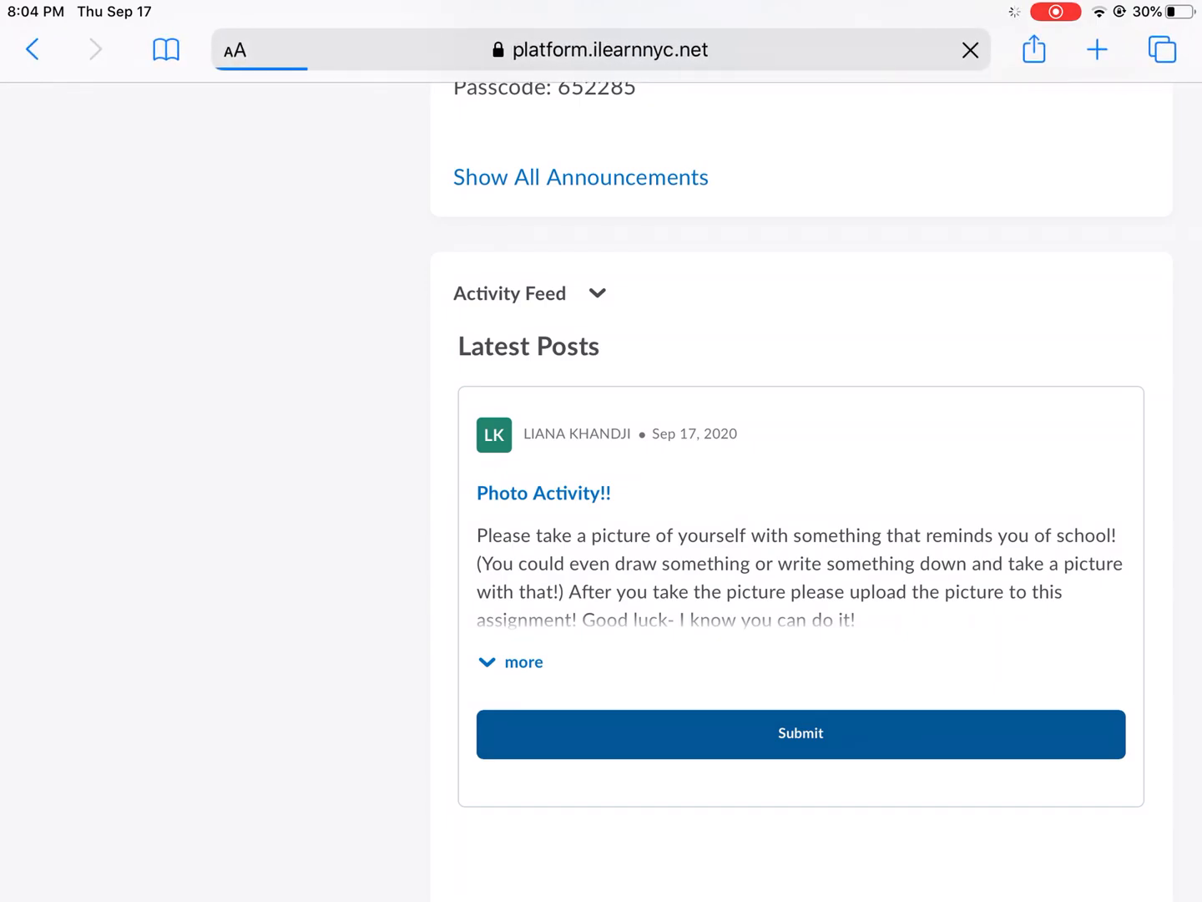
{"action": "left_click", "coordinate": [542, 493]}
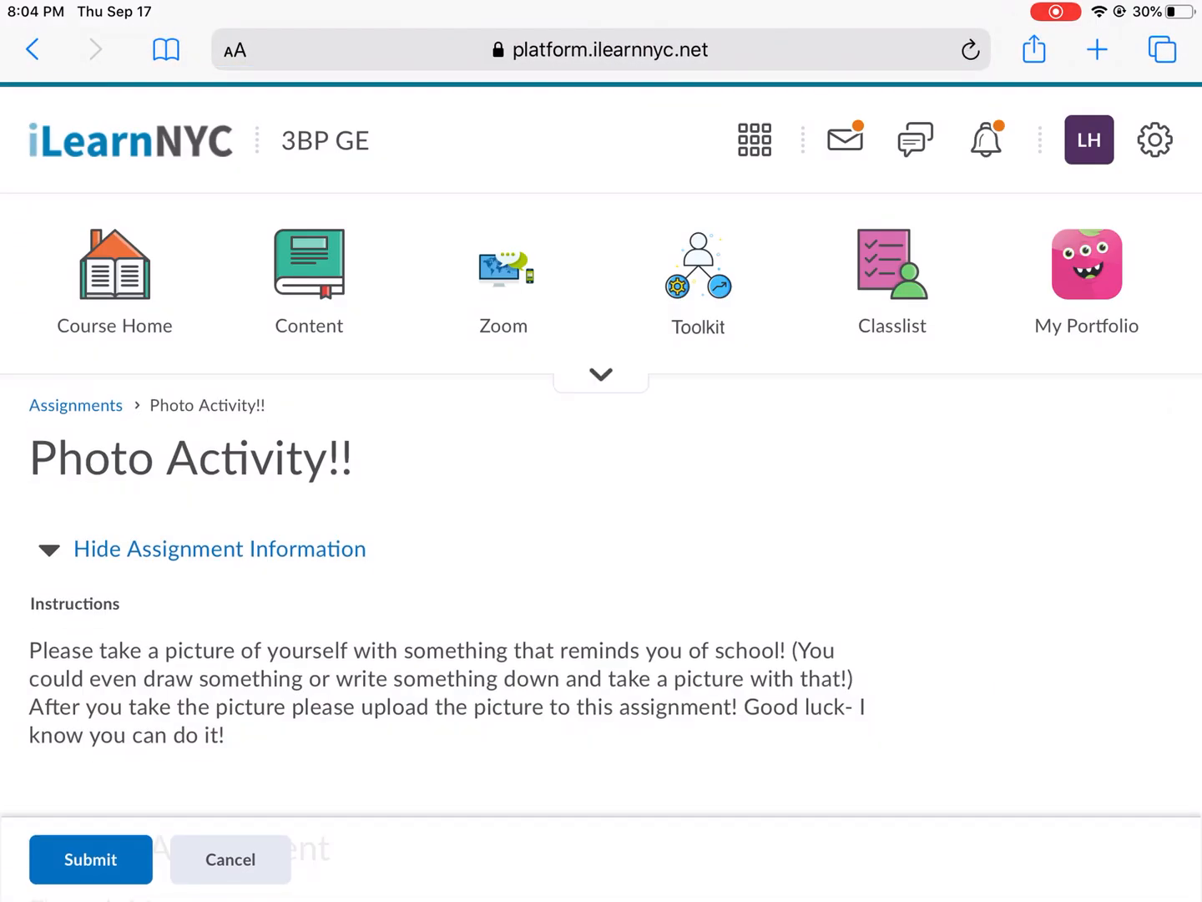
- Start adding a file under Submit Assignment for the Photo Activity!! submission
{"action": "scroll", "scroll_direction": "up", "scroll_amount": 3}
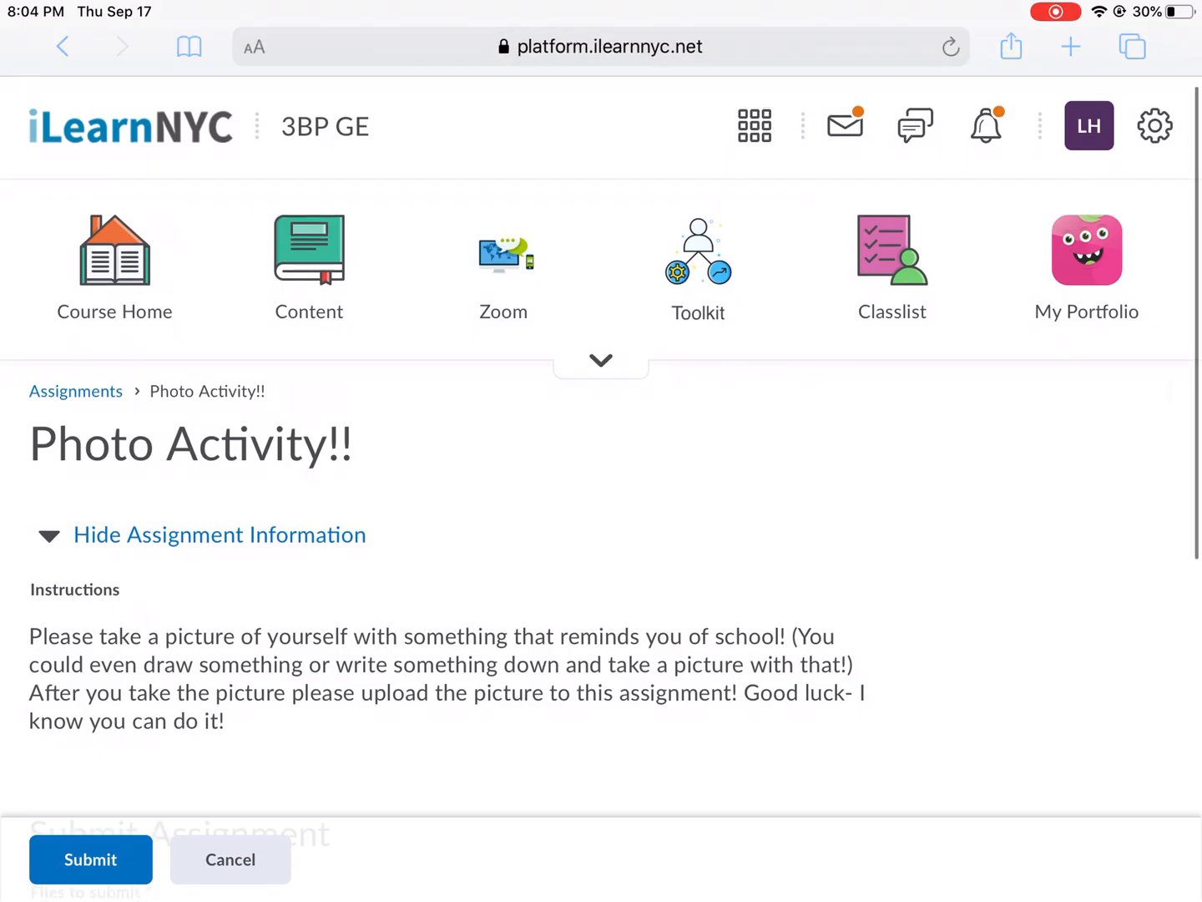
{"action": "scroll", "scroll_direction": "down", "scroll_amount": 3}
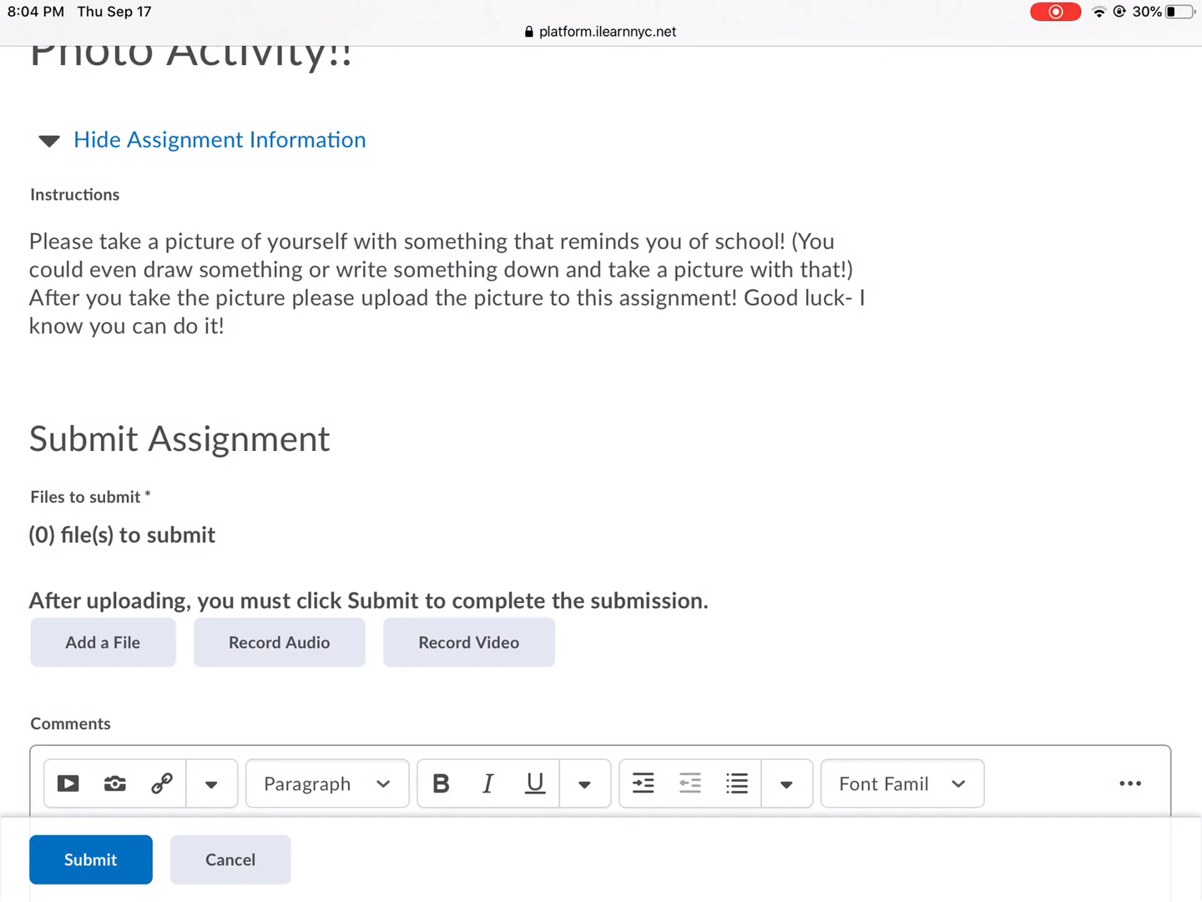
{"action": "left_click", "coordinate": [103, 642]}
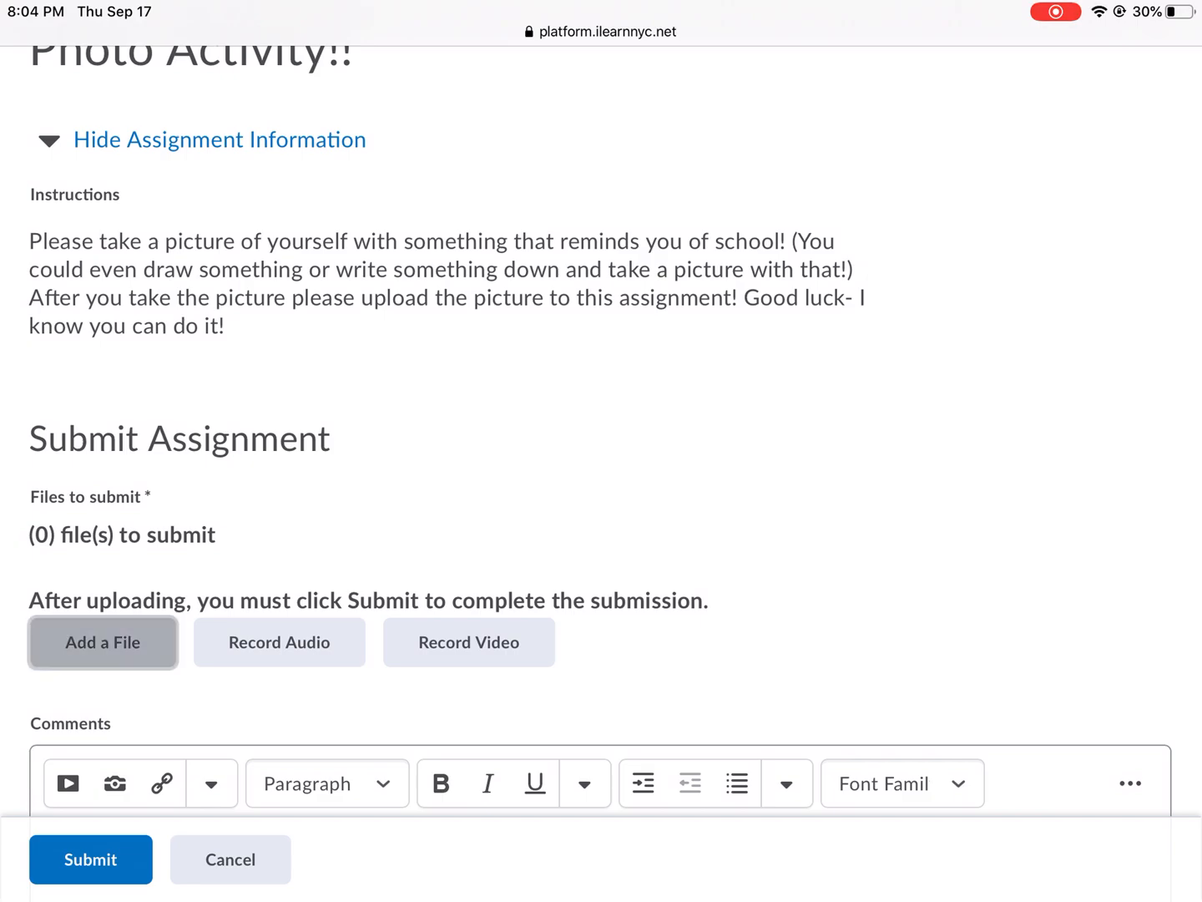
{"action": "left_click", "coordinate": [104, 641]}
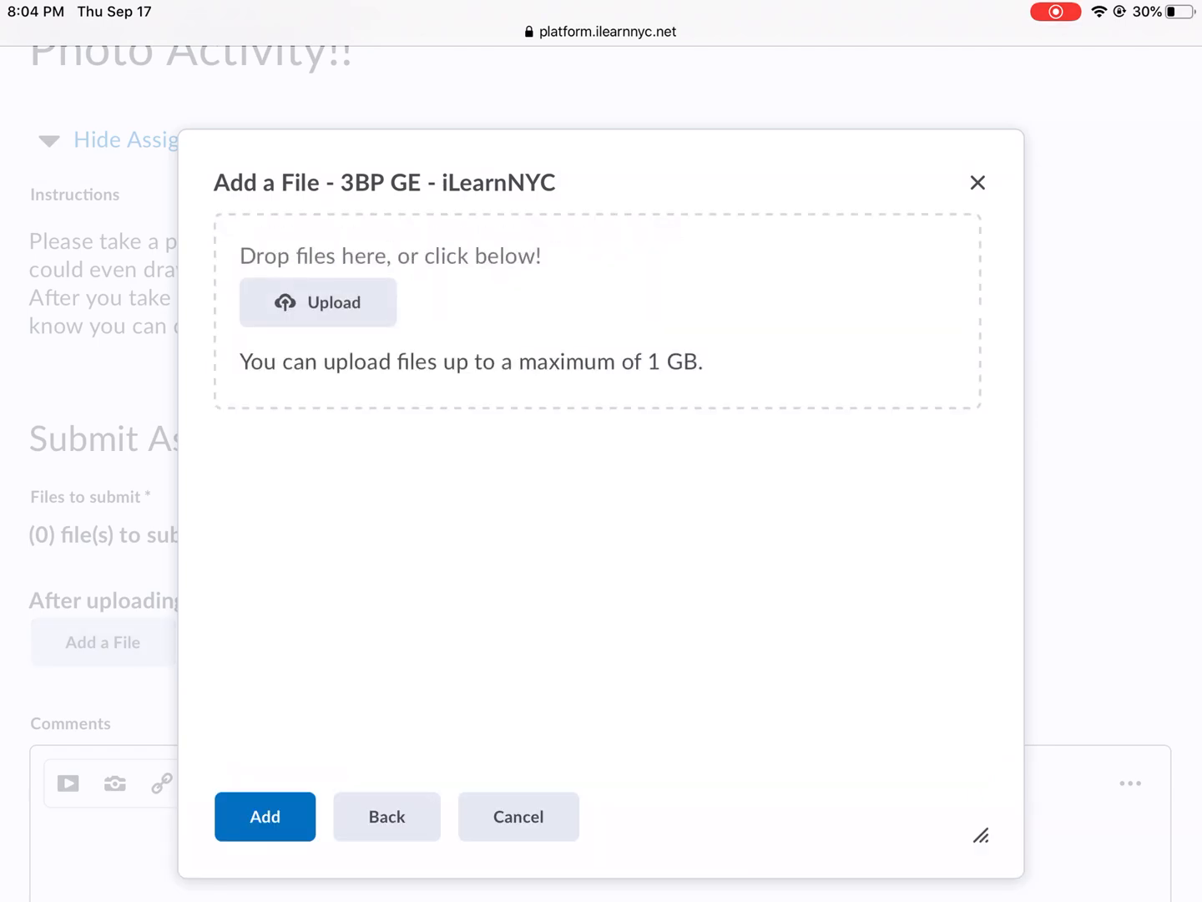
- Upload the class group photo from Photo Library > All Photos and add it to the submission
{"action": "left_click", "coordinate": [317, 301]}
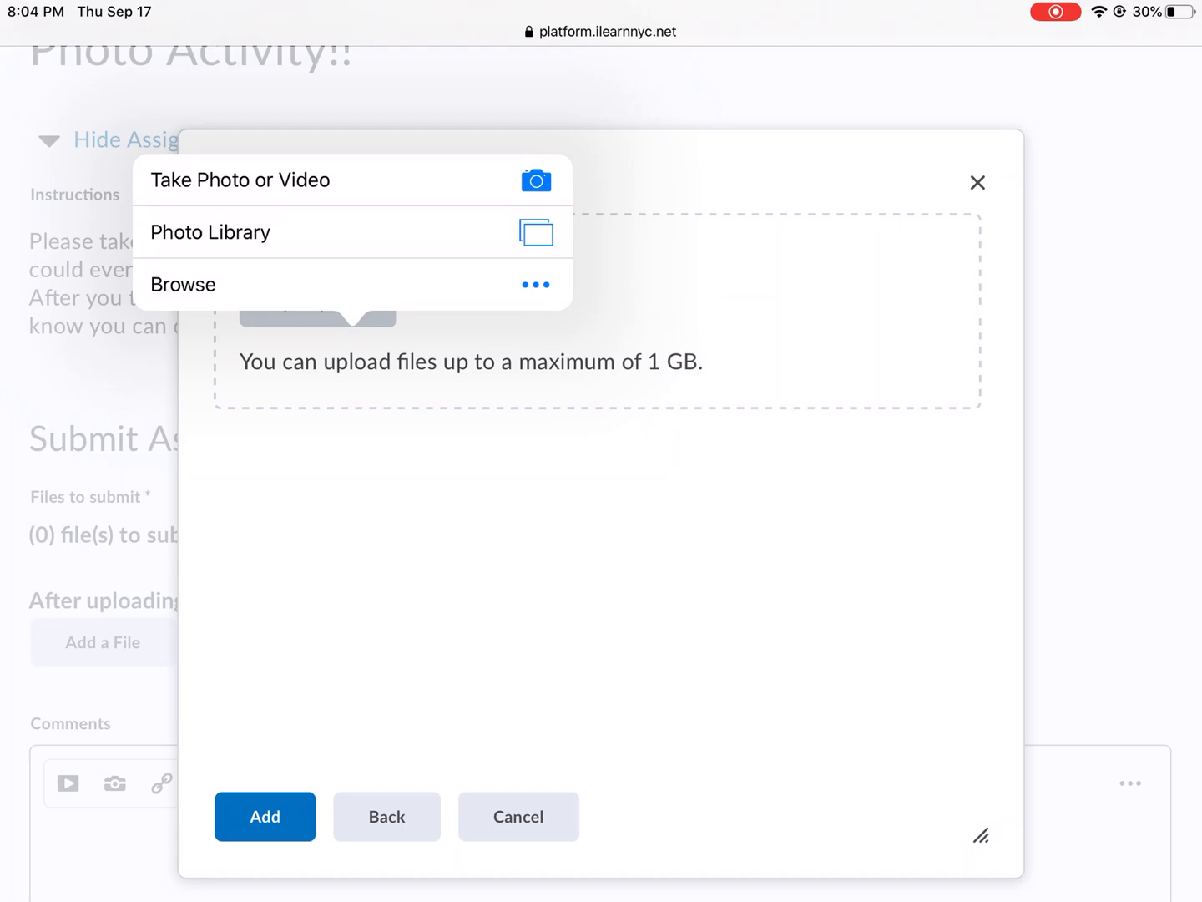
{"action": "left_click", "coordinate": [210, 232]}
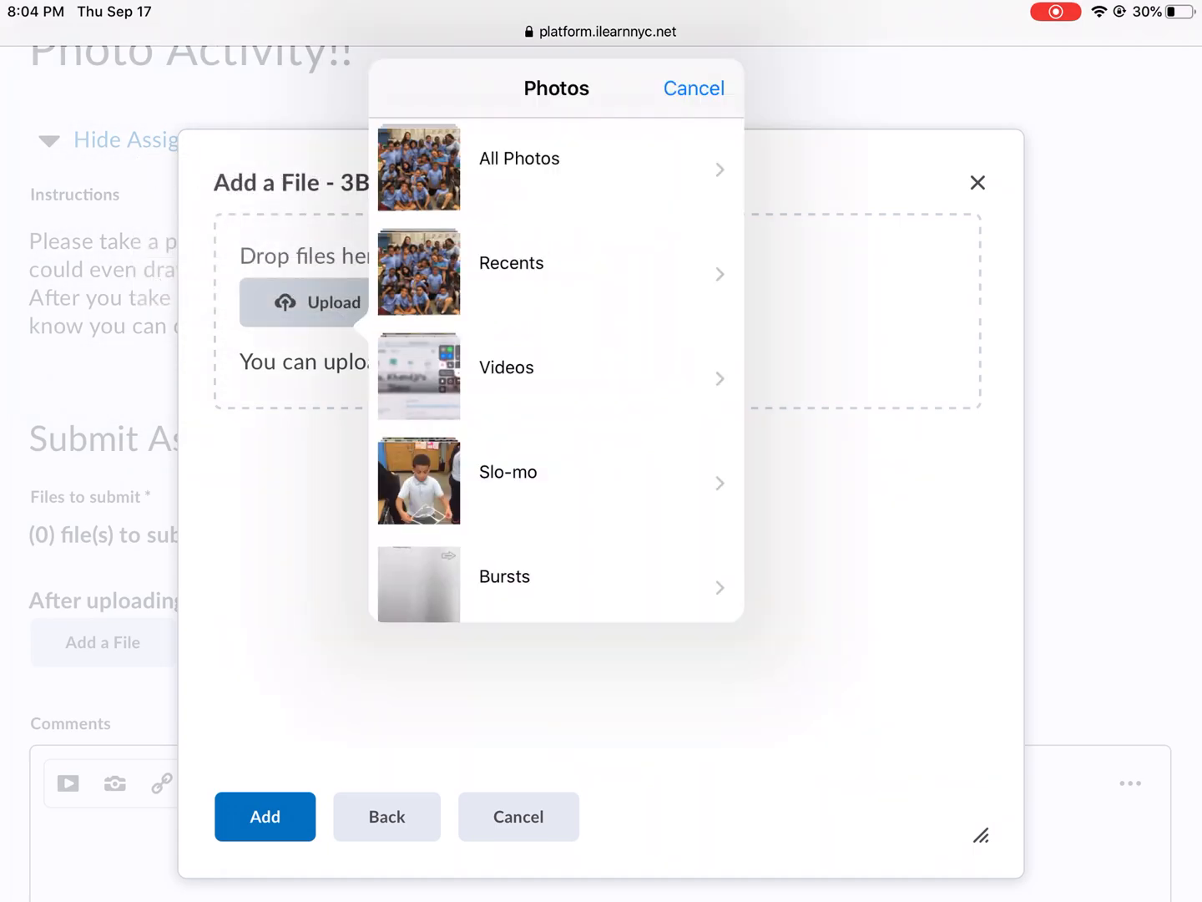
{"action": "left_click", "coordinate": [519, 158]}
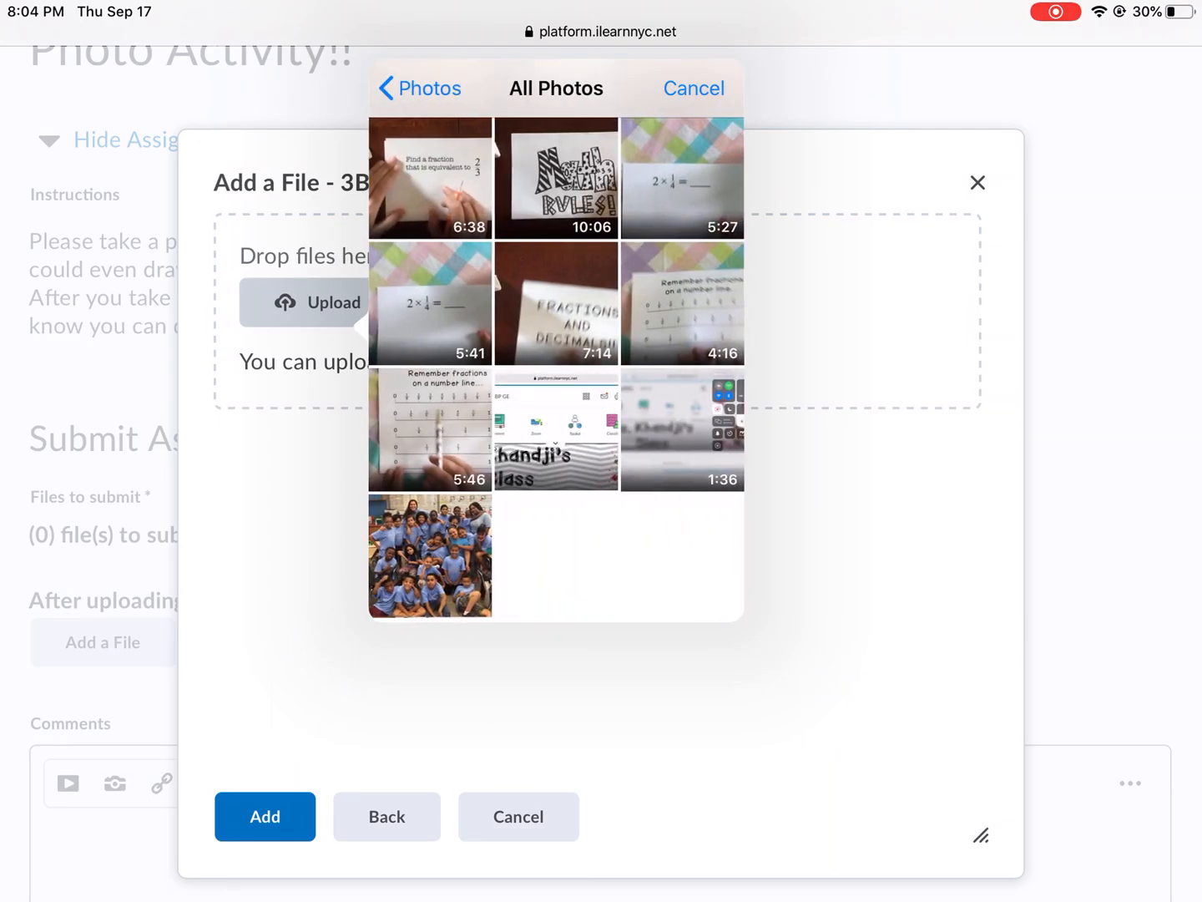
{"action": "left_click", "coordinate": [431, 556]}
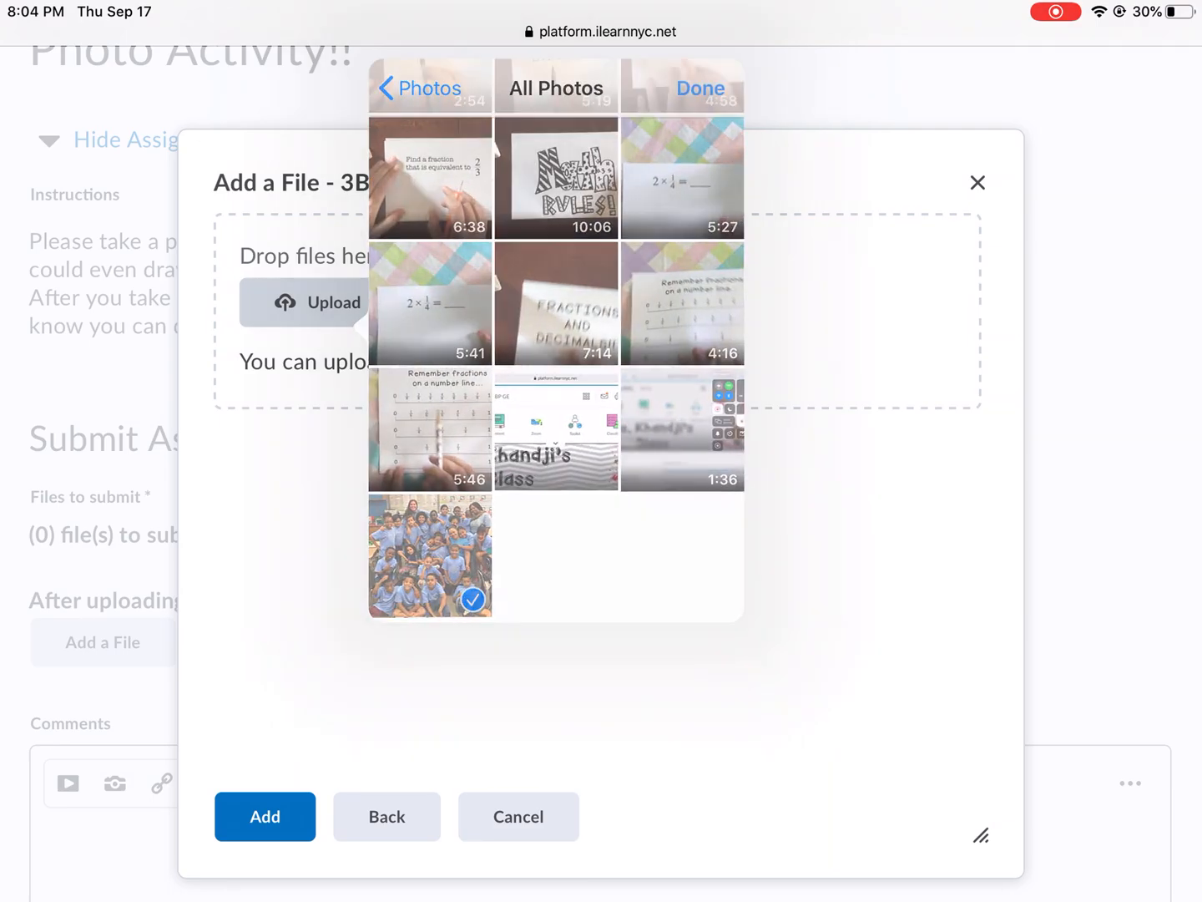
{"action": "left_click", "coordinate": [699, 87]}
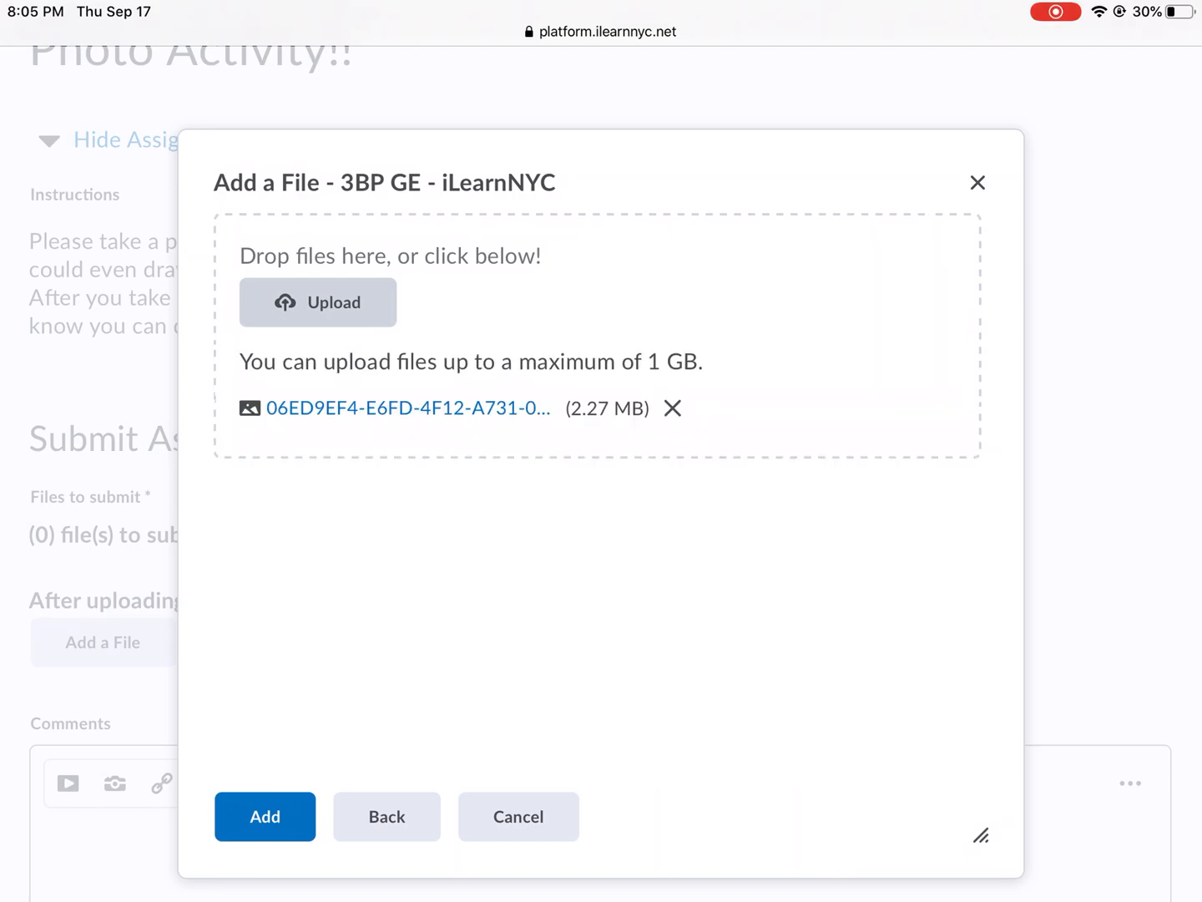
{"action": "left_click", "coordinate": [264, 816]}
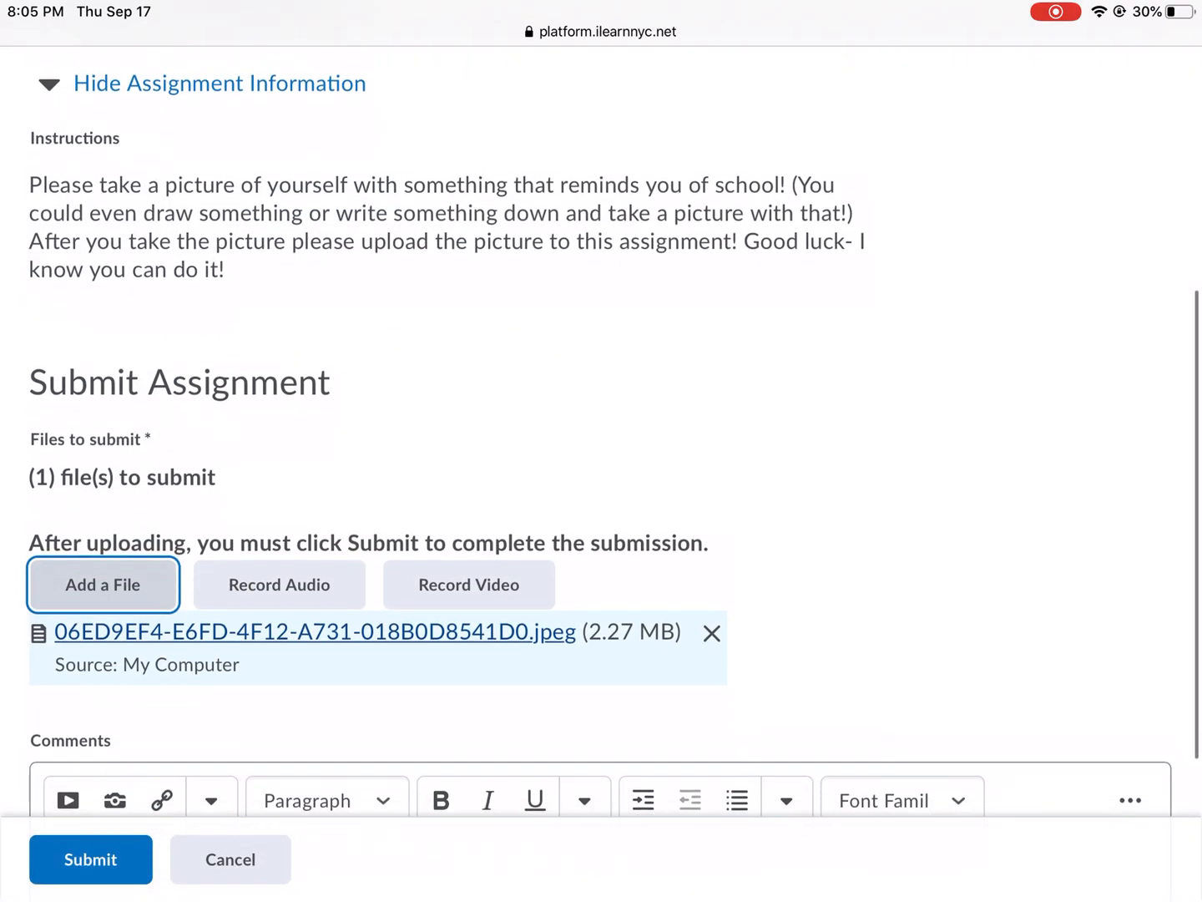
- Bring the empty Comments editor into view below the attached photo
{"action": "scroll", "scroll_direction": "down", "scroll_amount": 3}
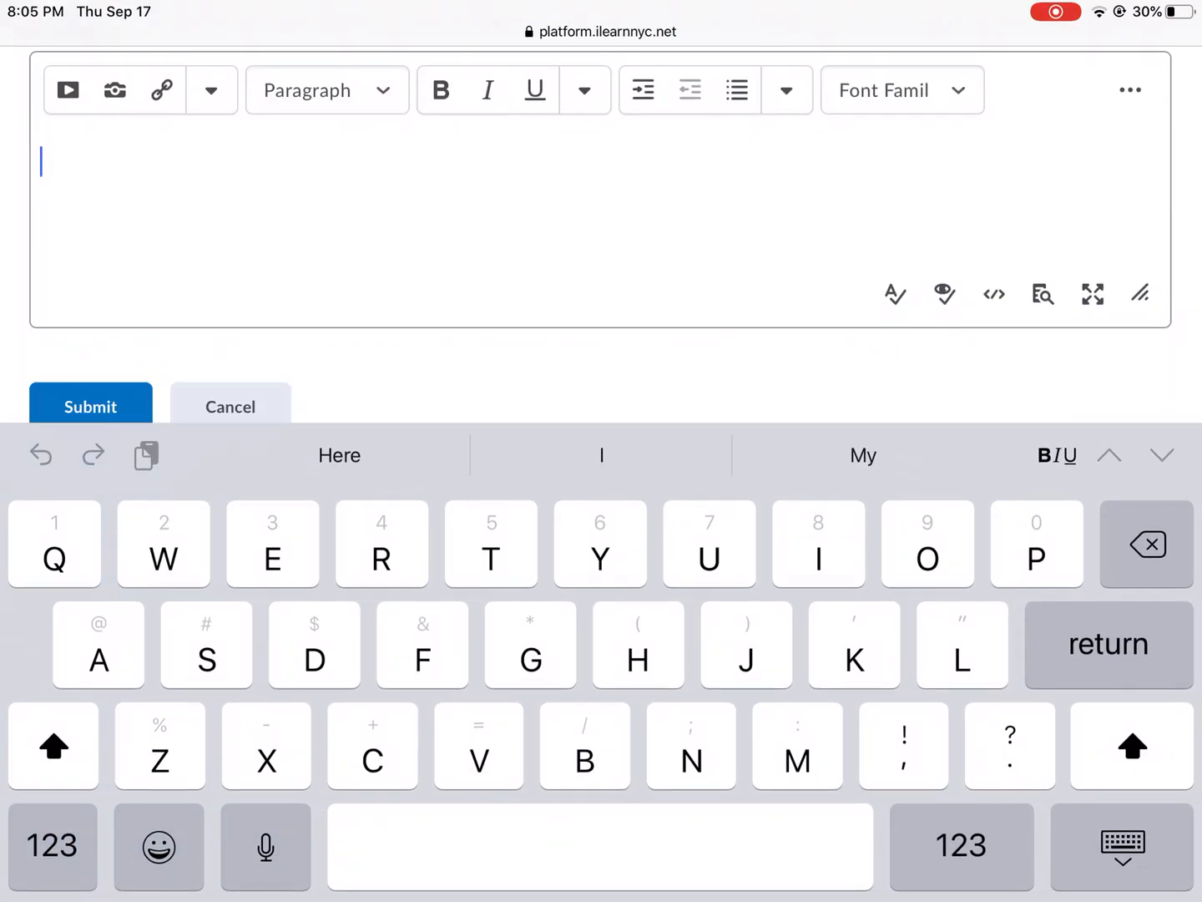
- Write the comment 'Here is my picture.' using the 'picture' autocorrect suggestion
{"action": "type", "text": "Here is my oic"}
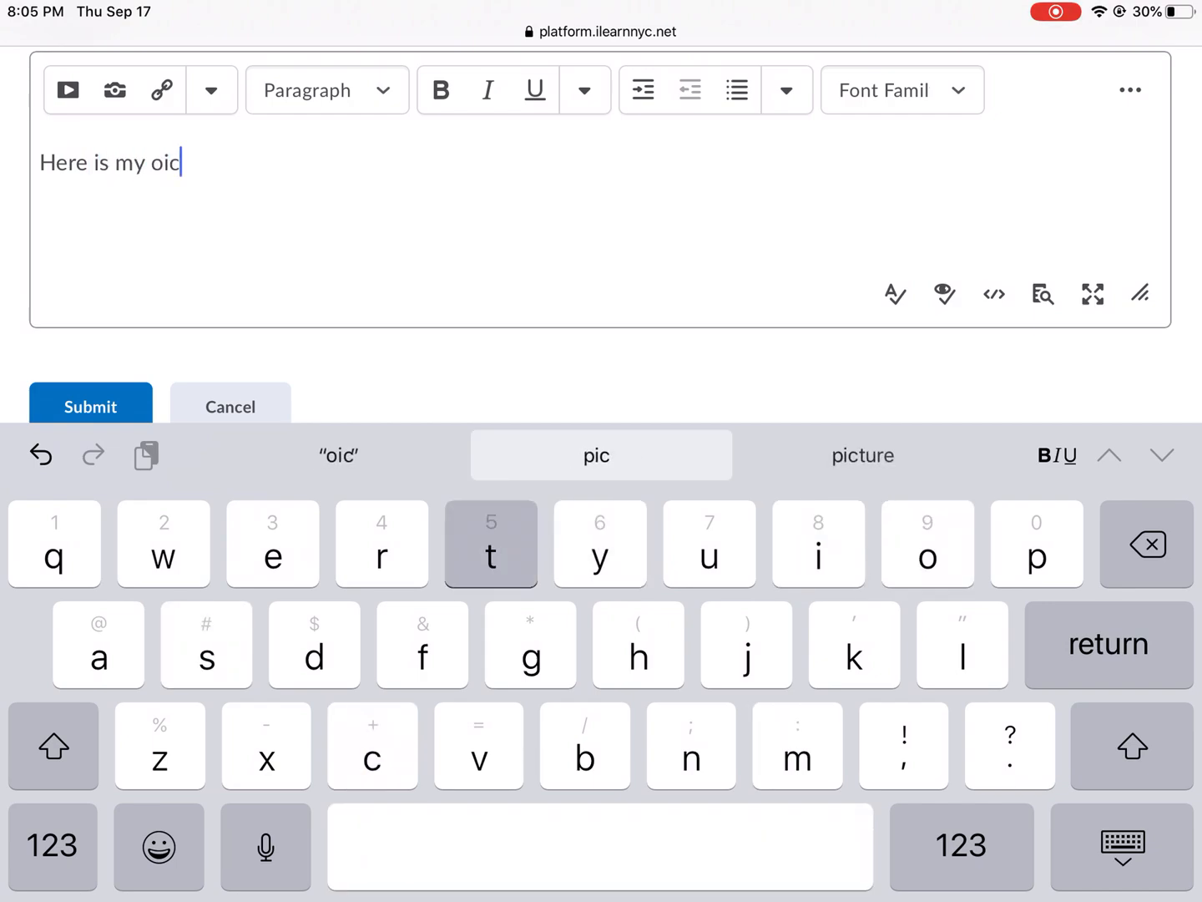
{"action": "left_click", "coordinate": [861, 454]}
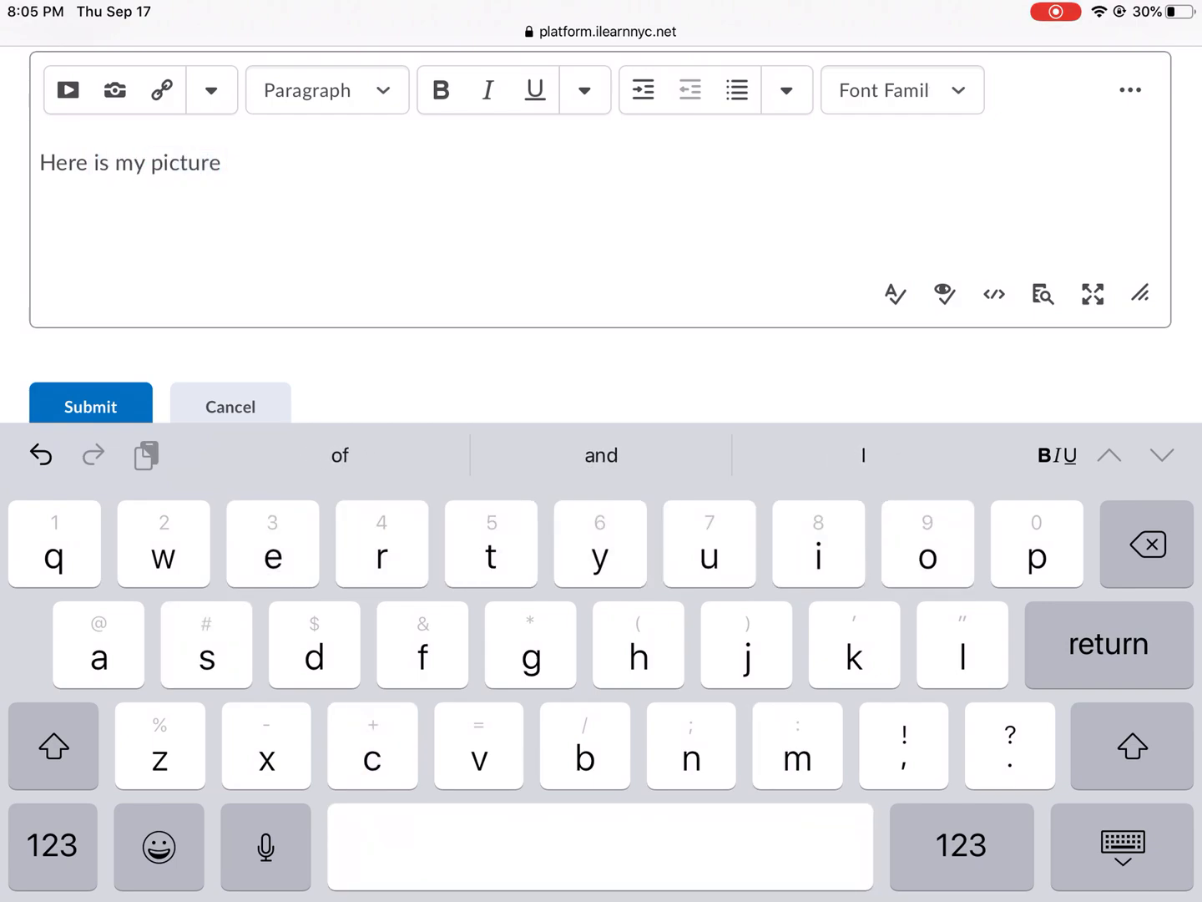
{"action": "type", "text": "."}
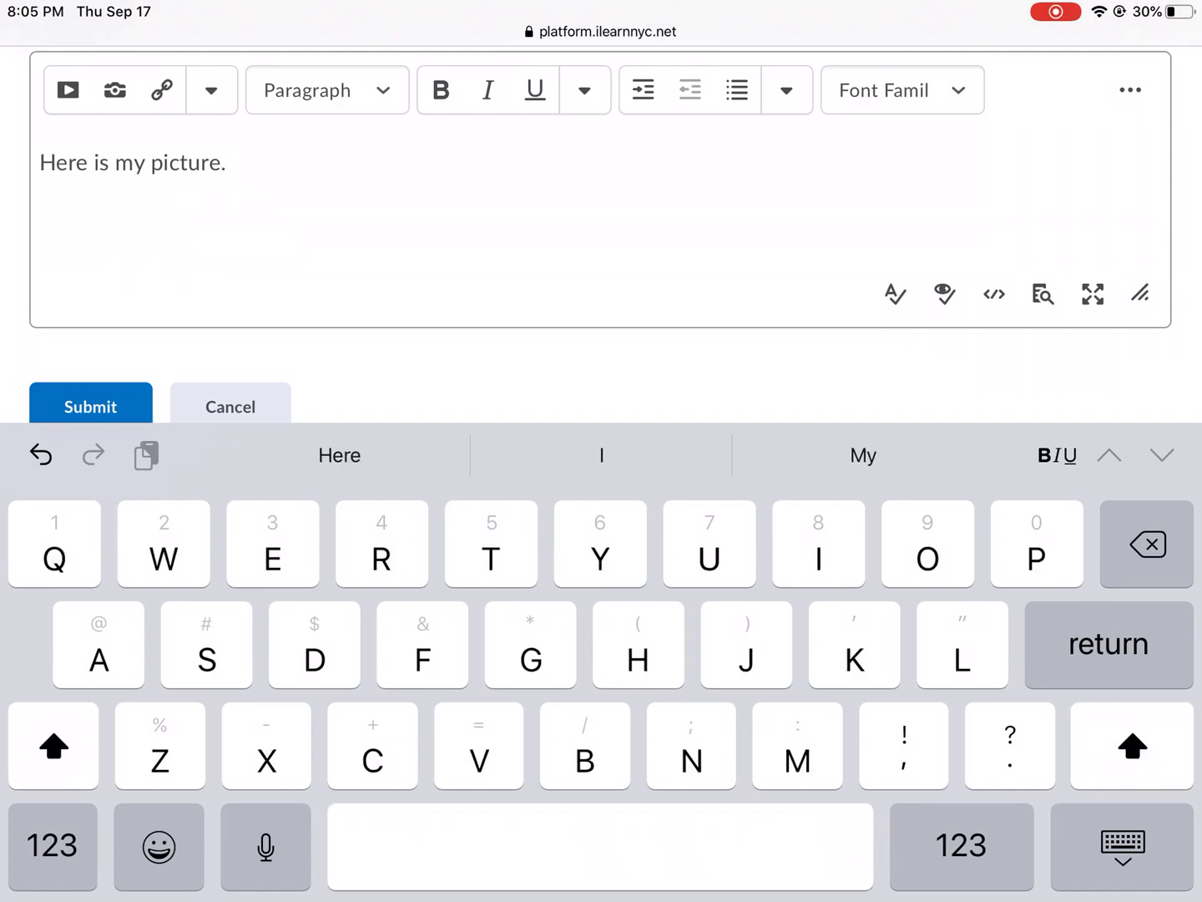